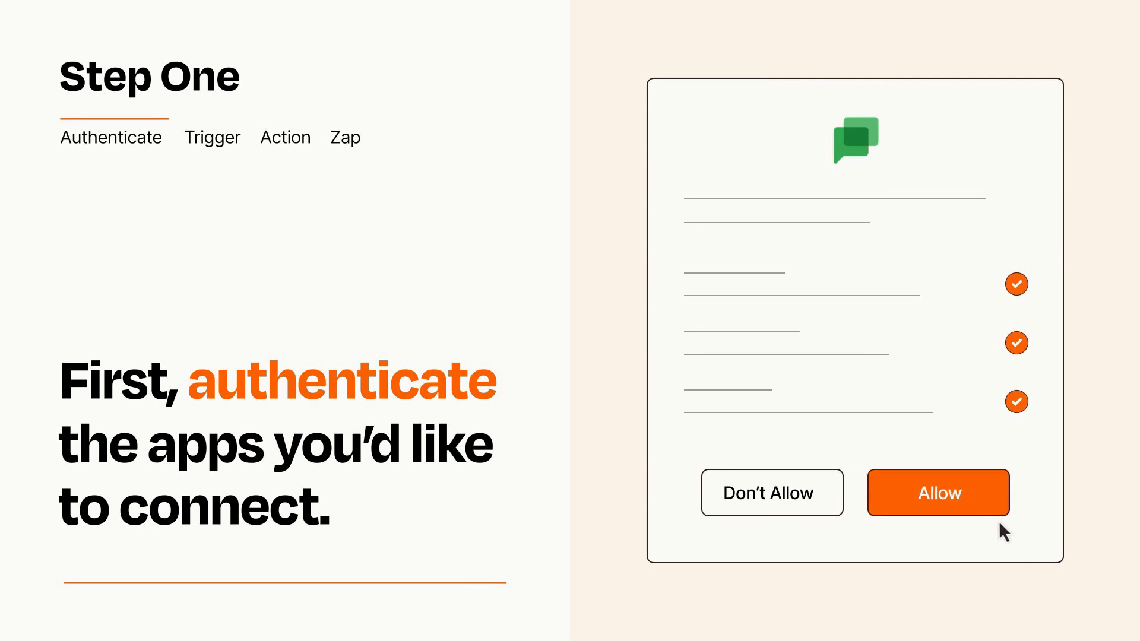
# Allow the Google Chat authorization so Zapier can connect the chat app.
pyautogui.click(937, 492)
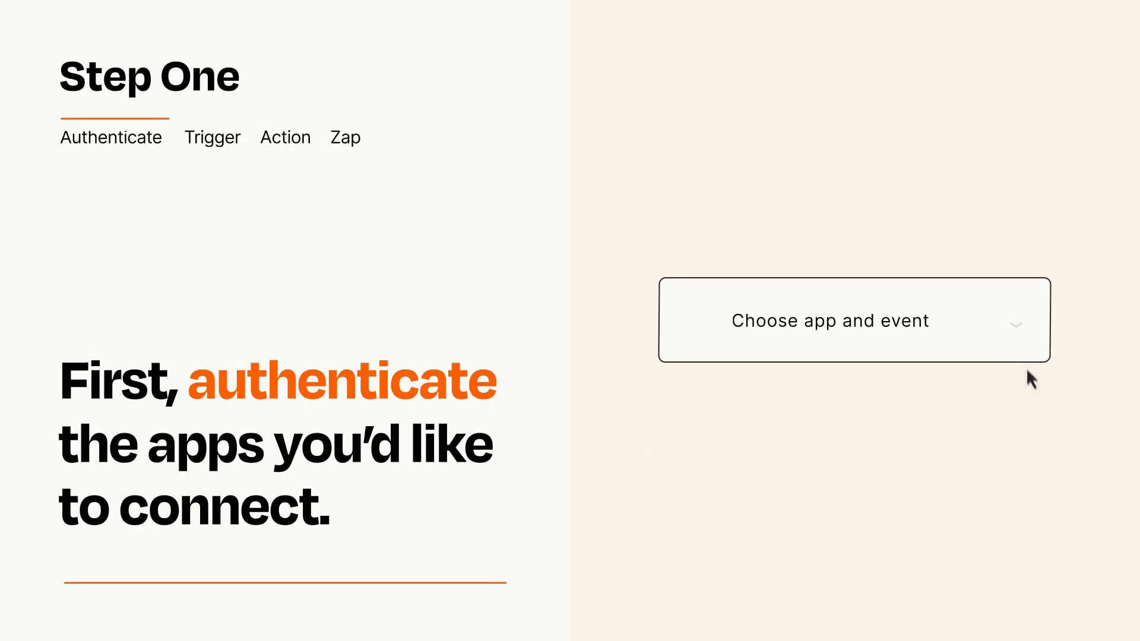
# Choose Catch Hook as the trigger event and continue to the action step.
pyautogui.click(854, 320)
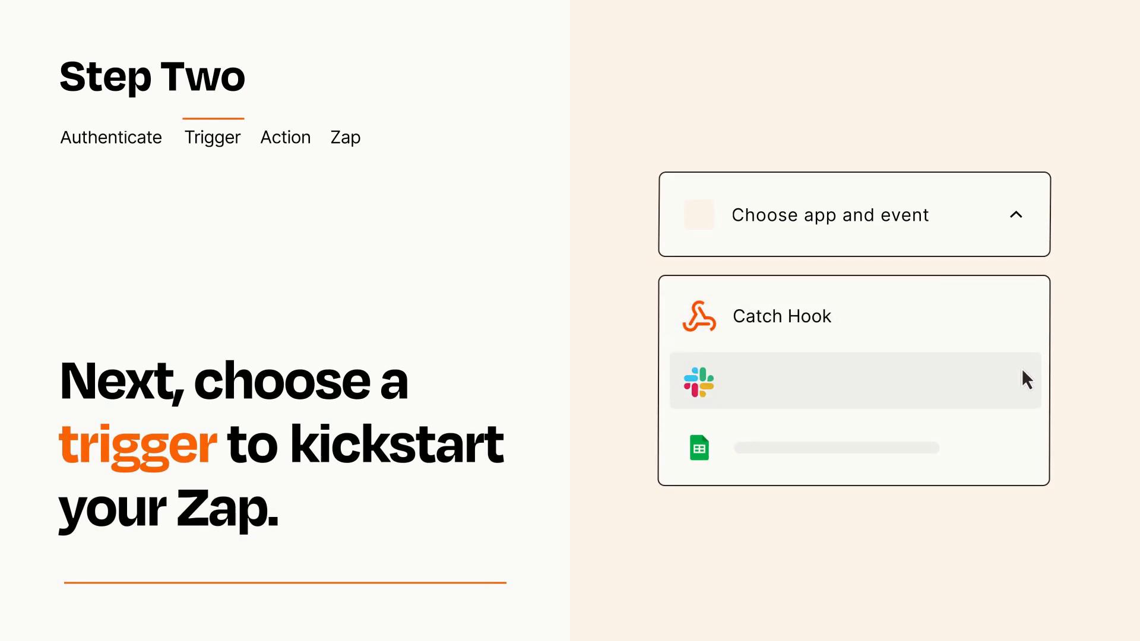
pyautogui.moveTo(1025, 453)
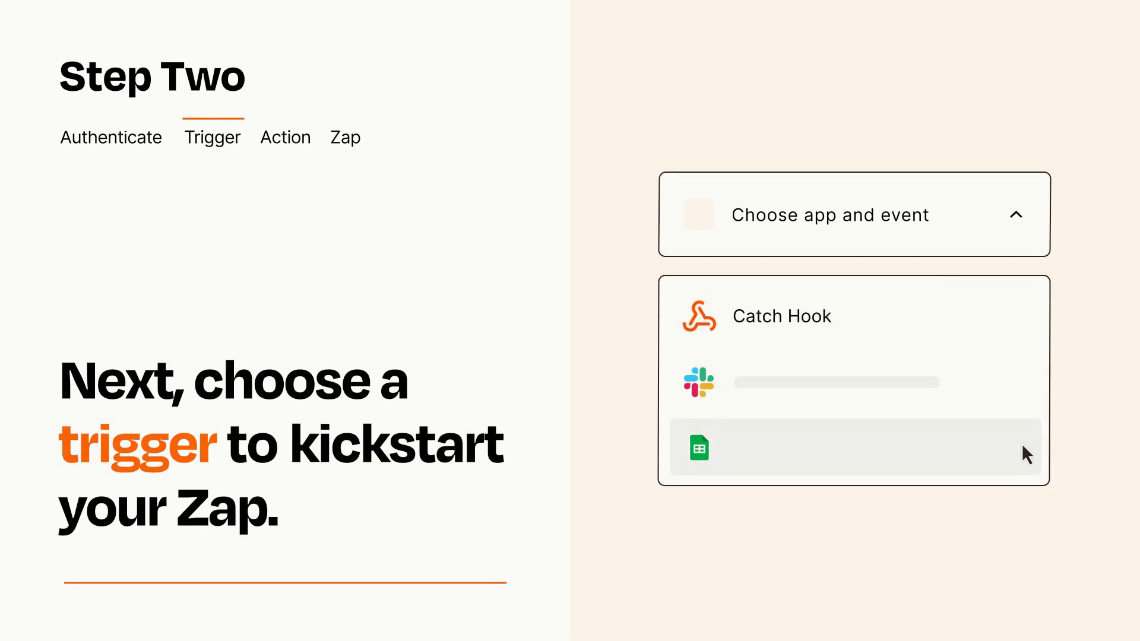
pyautogui.moveTo(1025, 325)
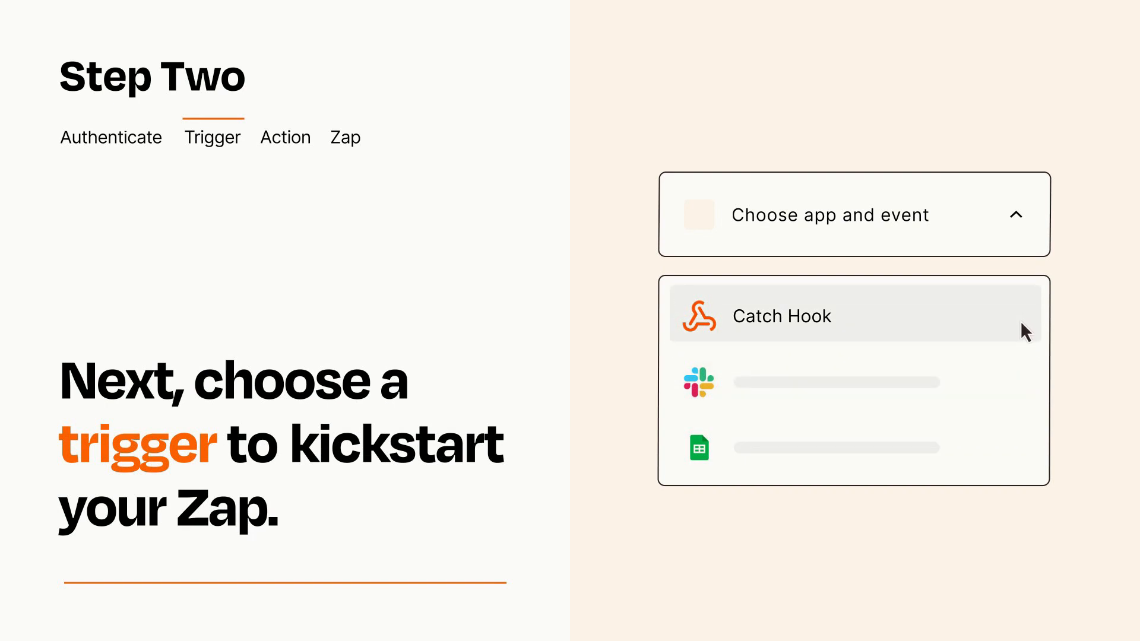
pyautogui.click(781, 316)
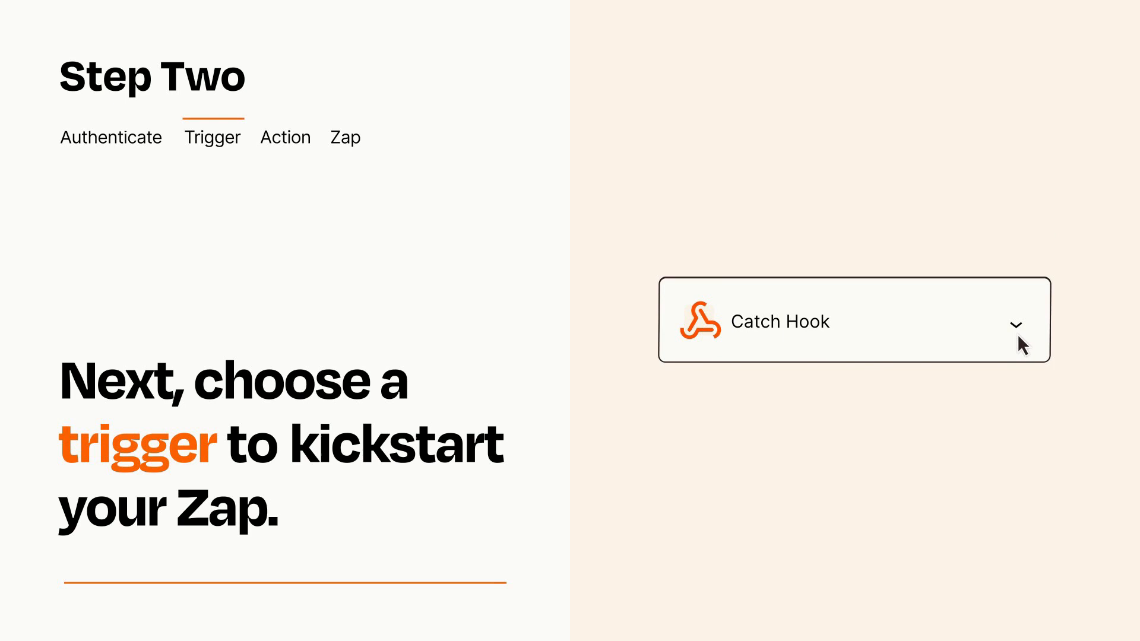
pyautogui.moveTo(1033, 342)
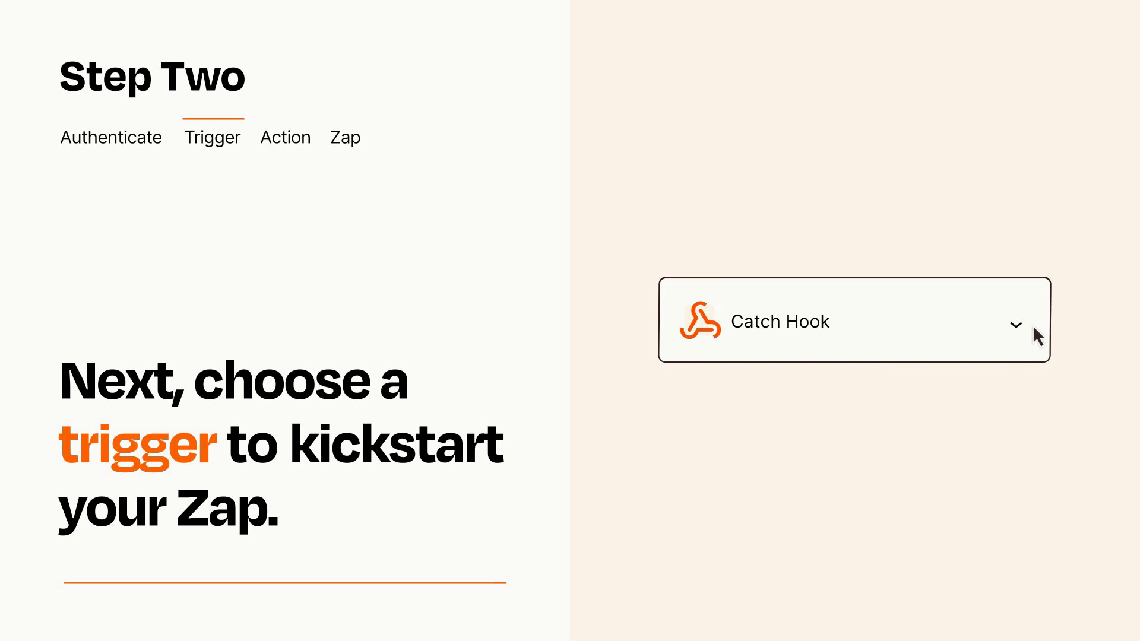
pyautogui.moveTo(1032, 328)
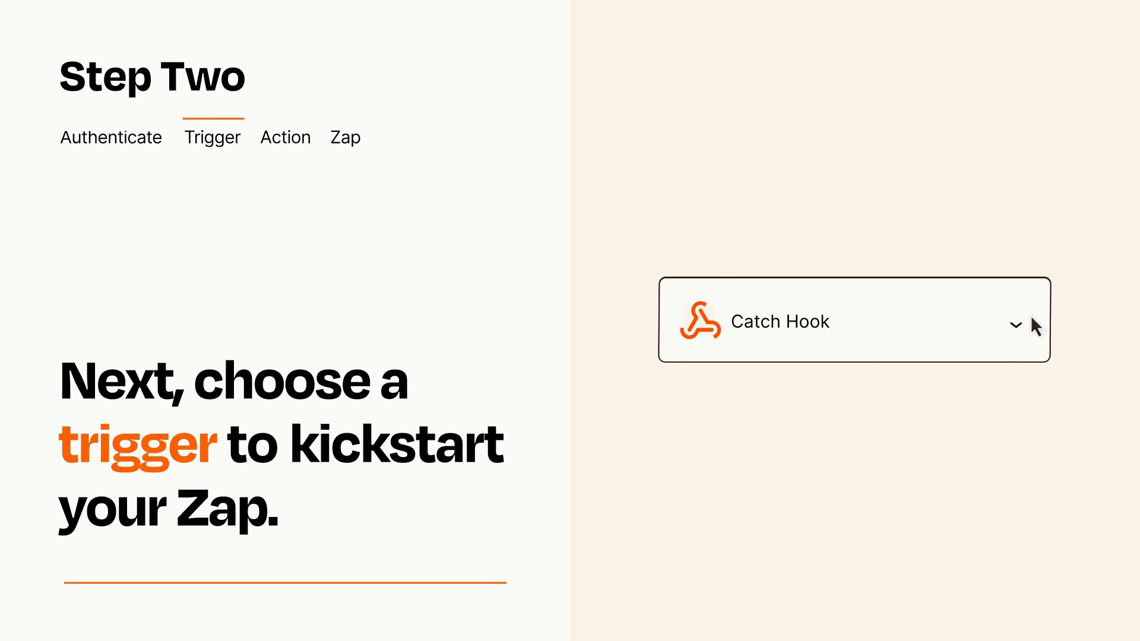
pyautogui.click(286, 137)
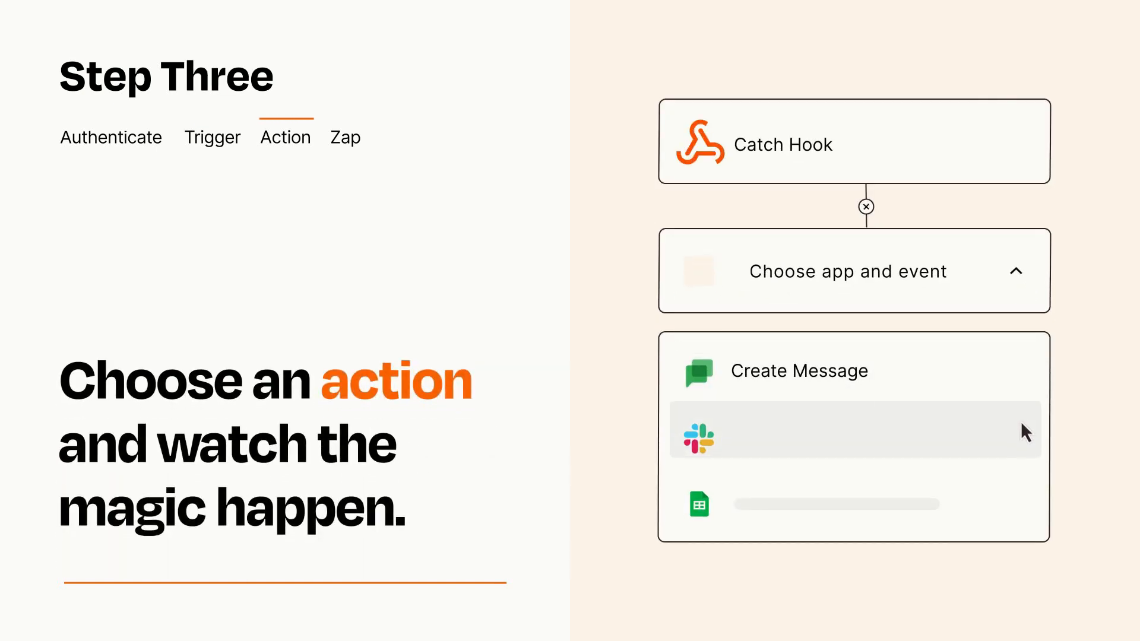
pyautogui.moveTo(1027, 509)
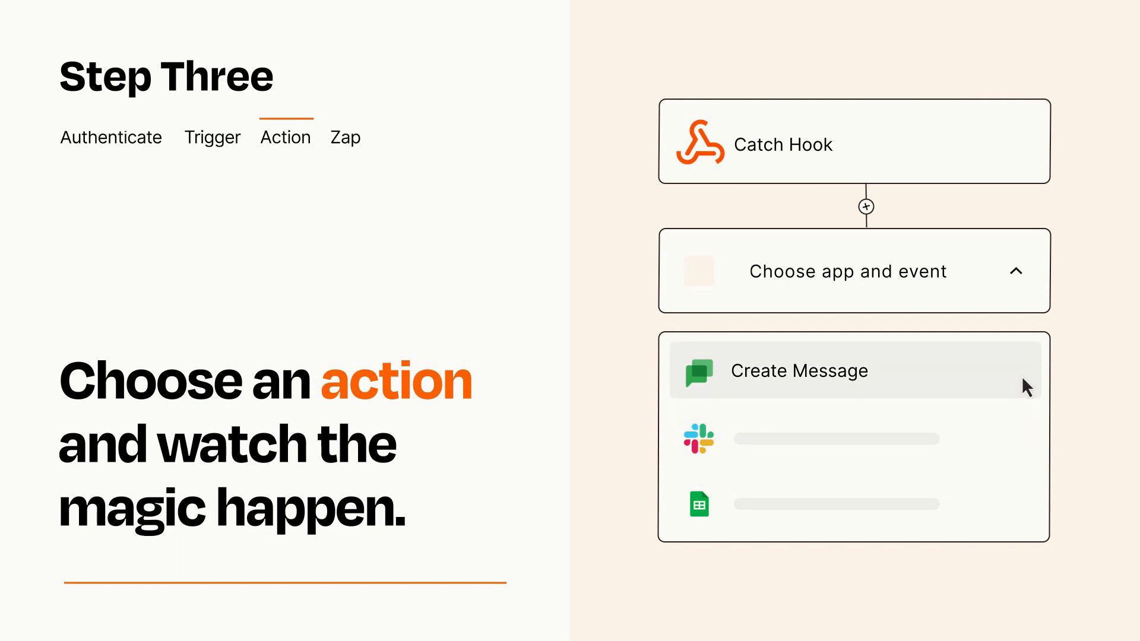
# Choose Create Message as the action, its Item and Details fields fed by the hook.
pyautogui.click(798, 371)
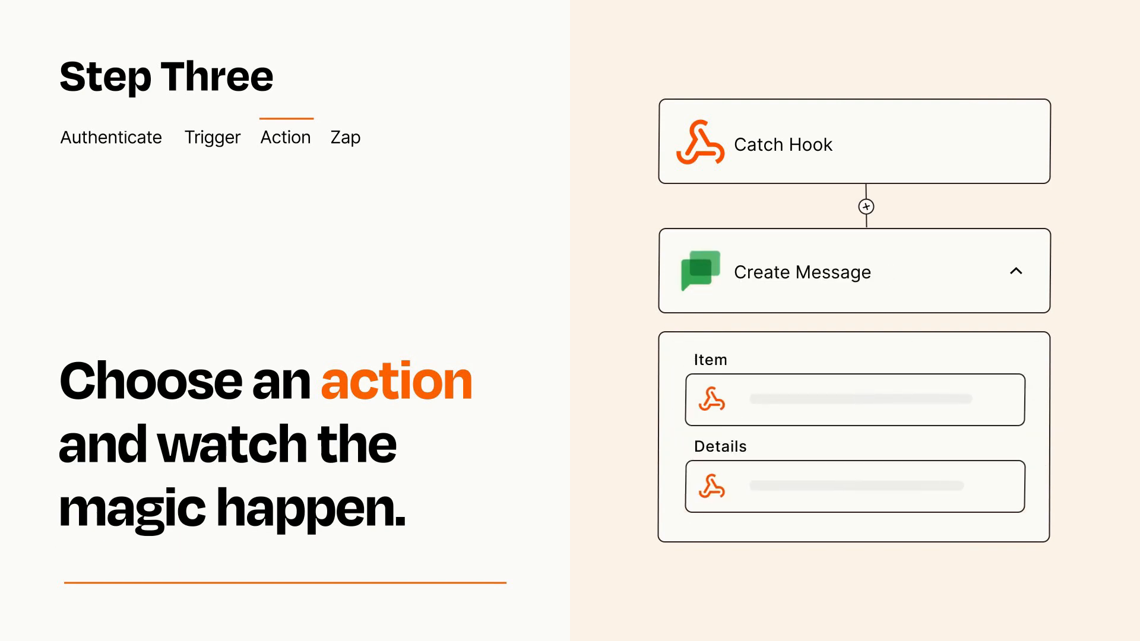
pyautogui.click(1018, 270)
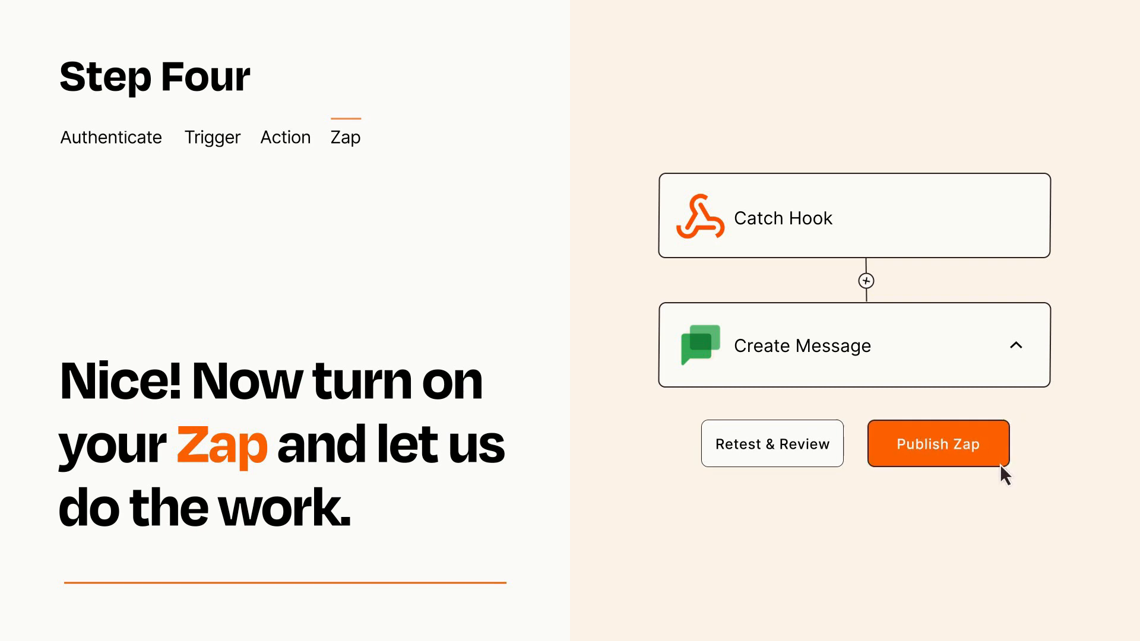
# Publish the Zap connecting Catch Hook to Create Message.
pyautogui.click(937, 443)
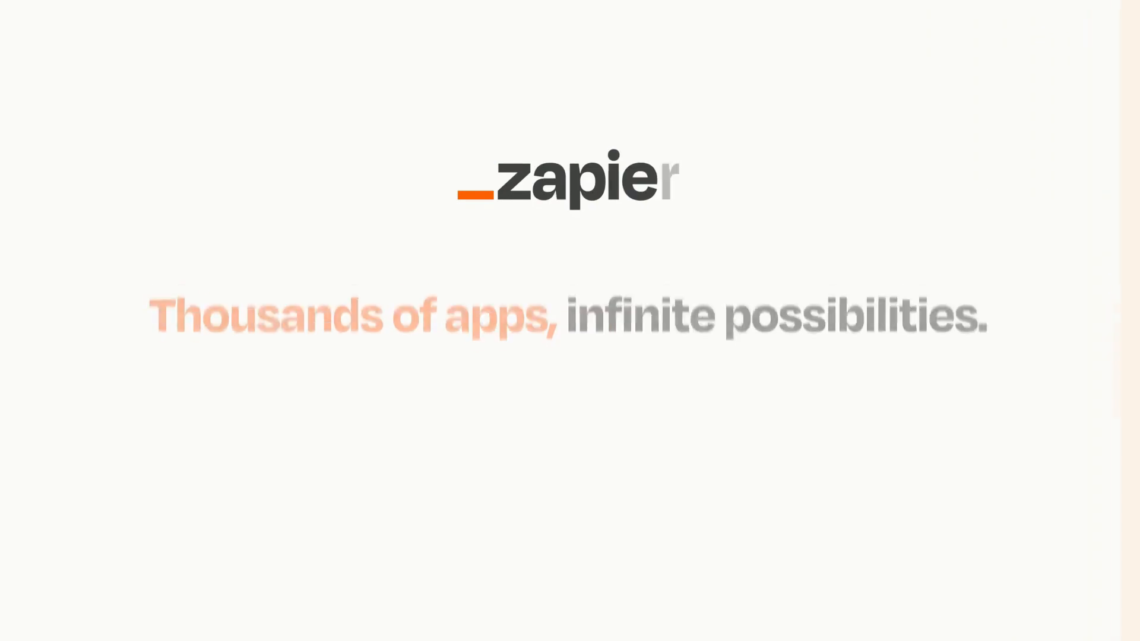